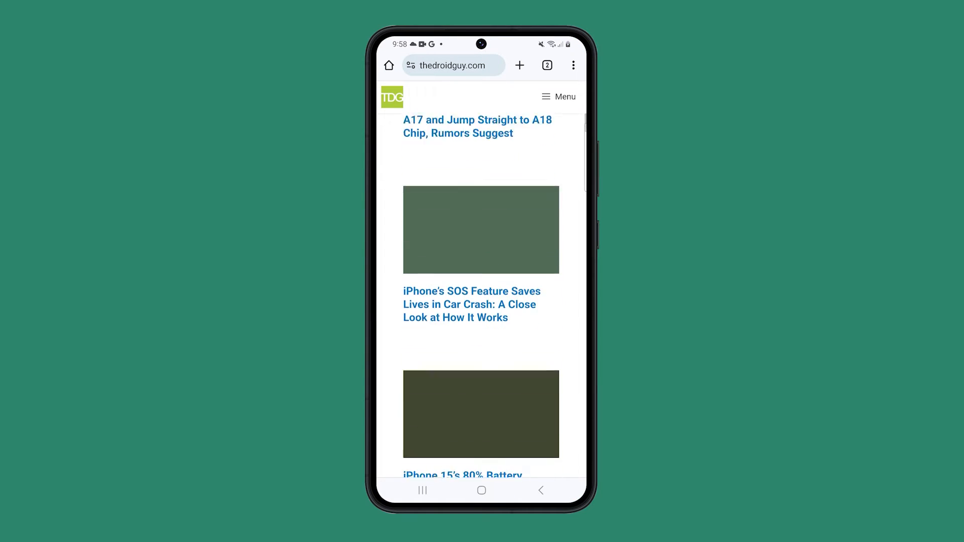
# Browse the Play Store feed and Apps tab, then exit to the app drawer
pyautogui.scroll(3)
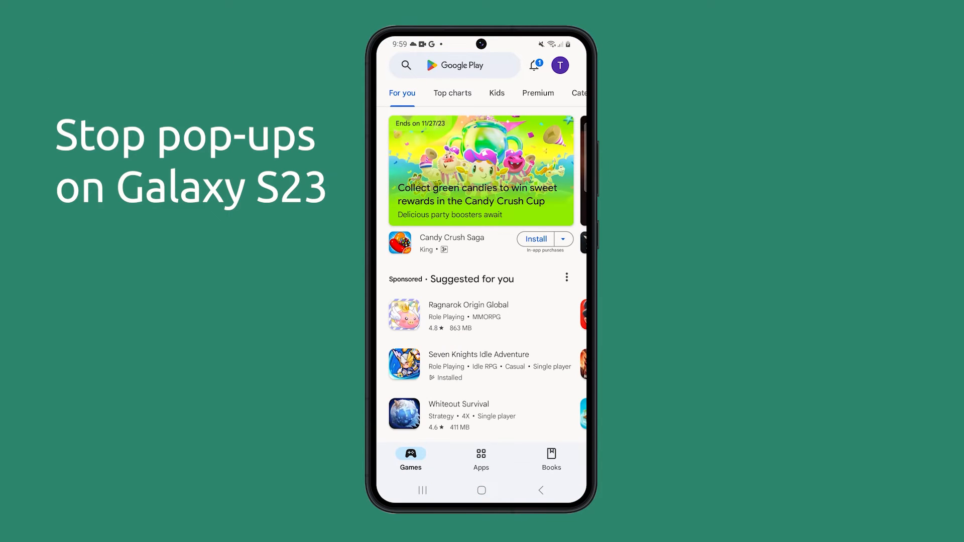
pyautogui.click(481, 457)
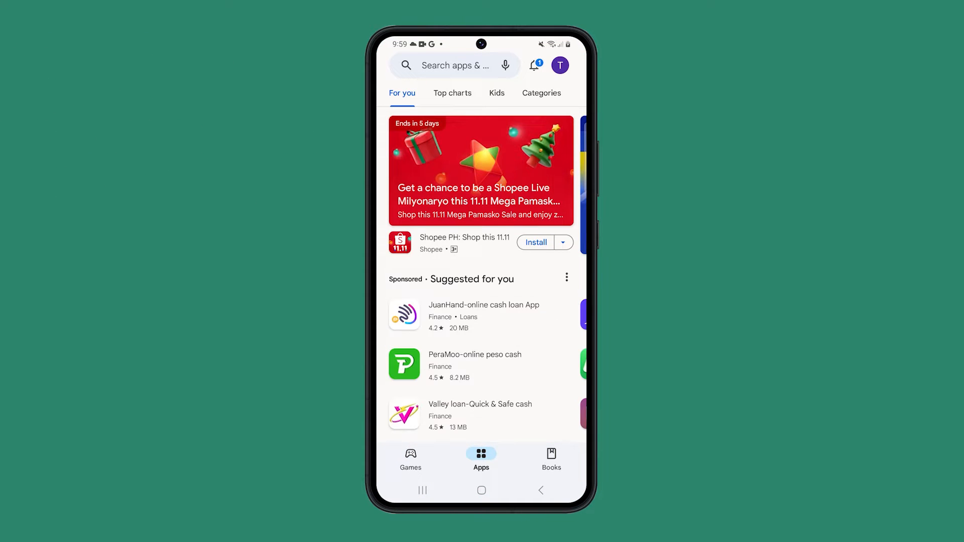
pyautogui.scroll(-3)
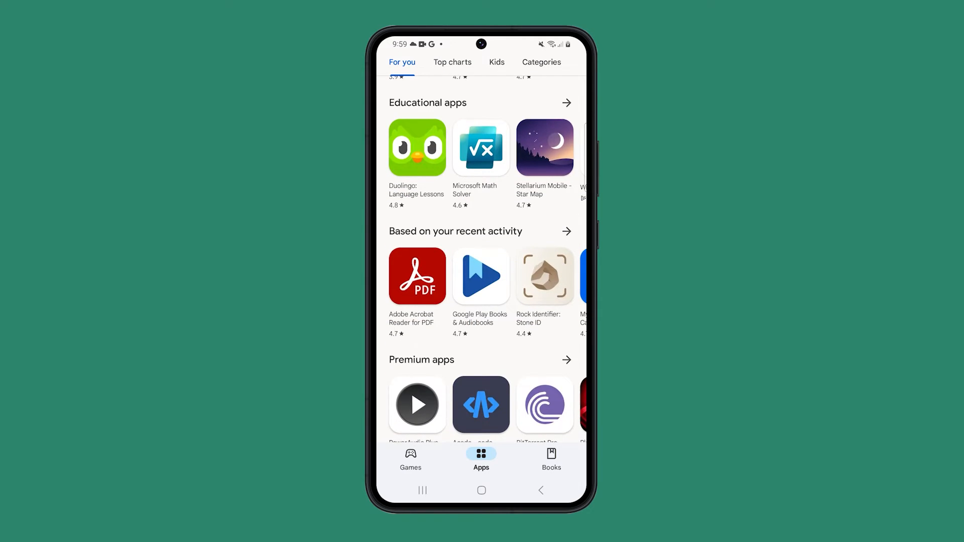
pyautogui.click(482, 490)
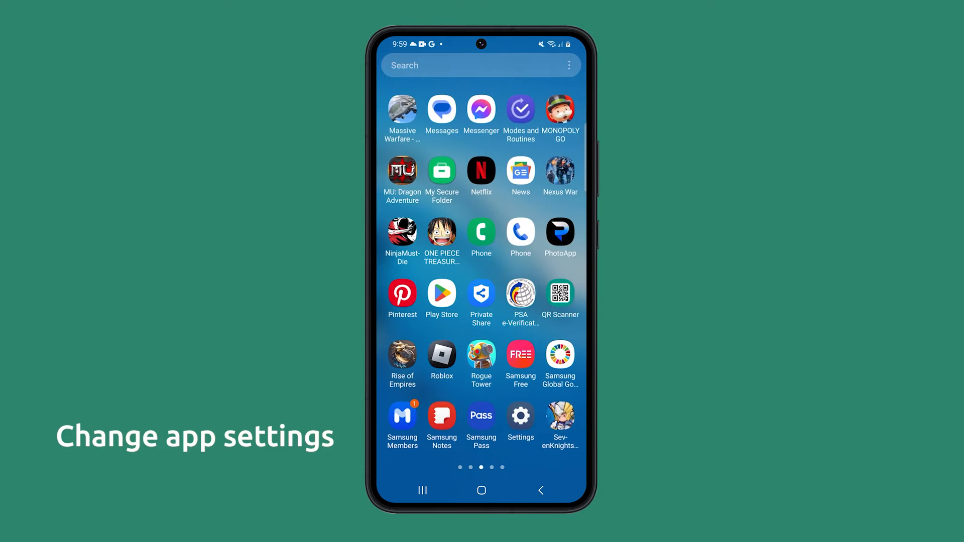
# Open Settings, go to Apps, and scroll down to open Chrome's app info
pyautogui.click(442, 359)
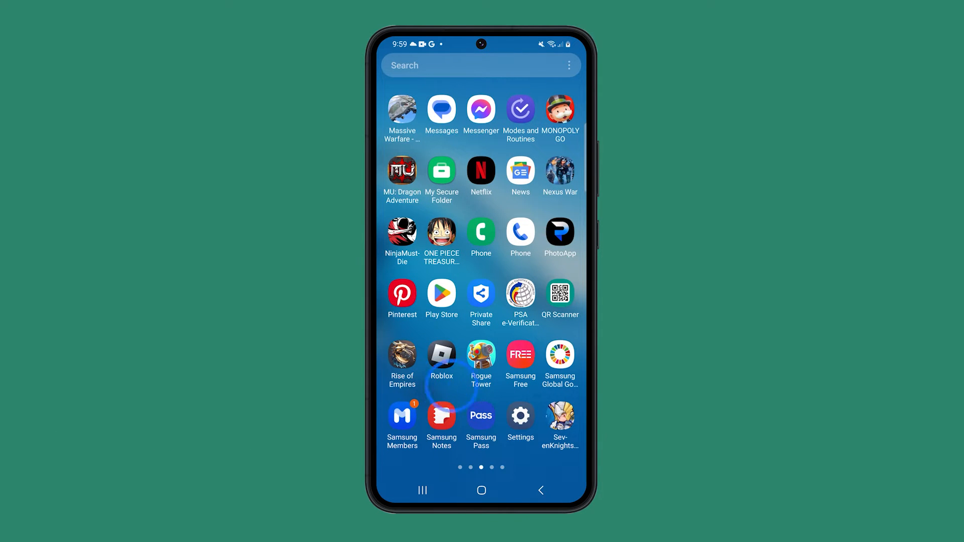
pyautogui.click(519, 417)
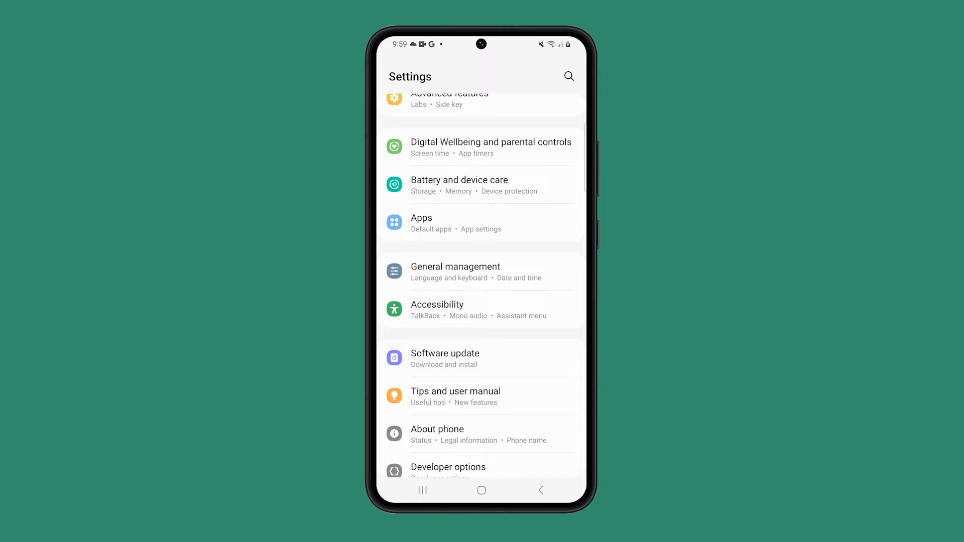
pyautogui.click(421, 222)
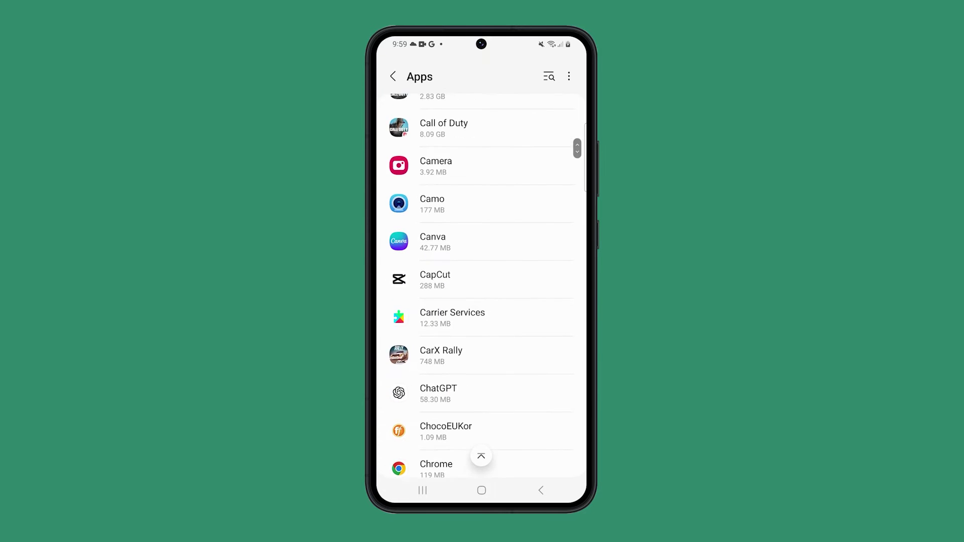
pyautogui.scroll(-3)
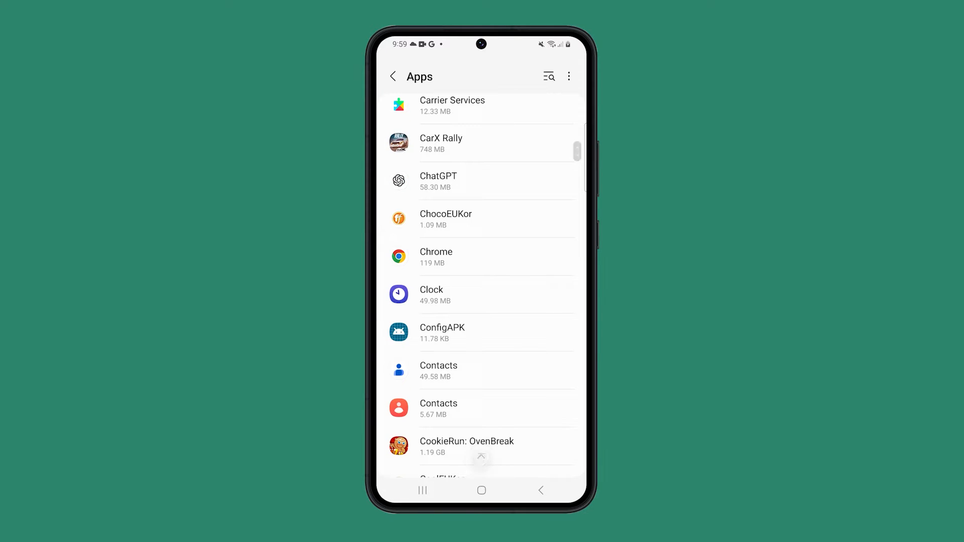
pyautogui.click(481, 257)
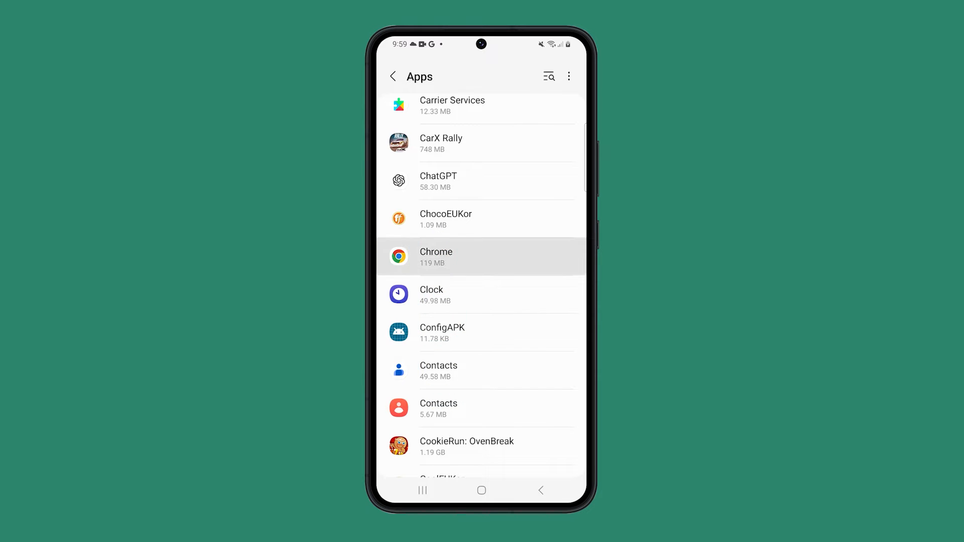
# Set Chrome's notifications to Silent, switch off Allow notifications, and return to App info
pyautogui.click(482, 257)
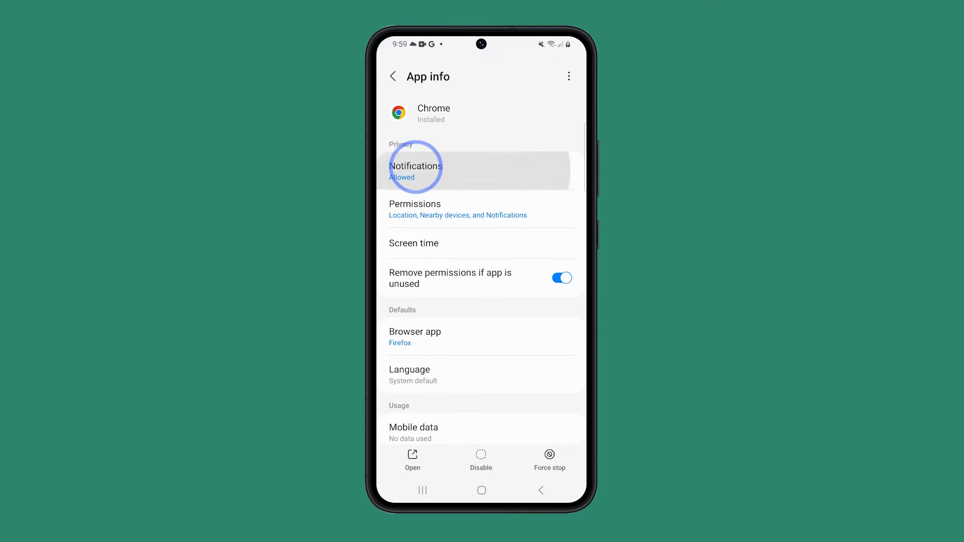
pyautogui.click(415, 171)
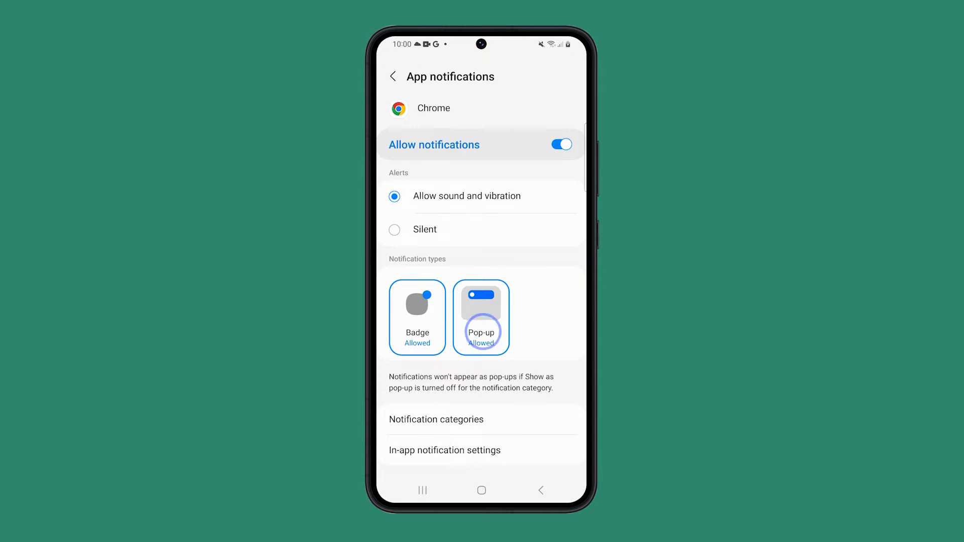
pyautogui.click(481, 315)
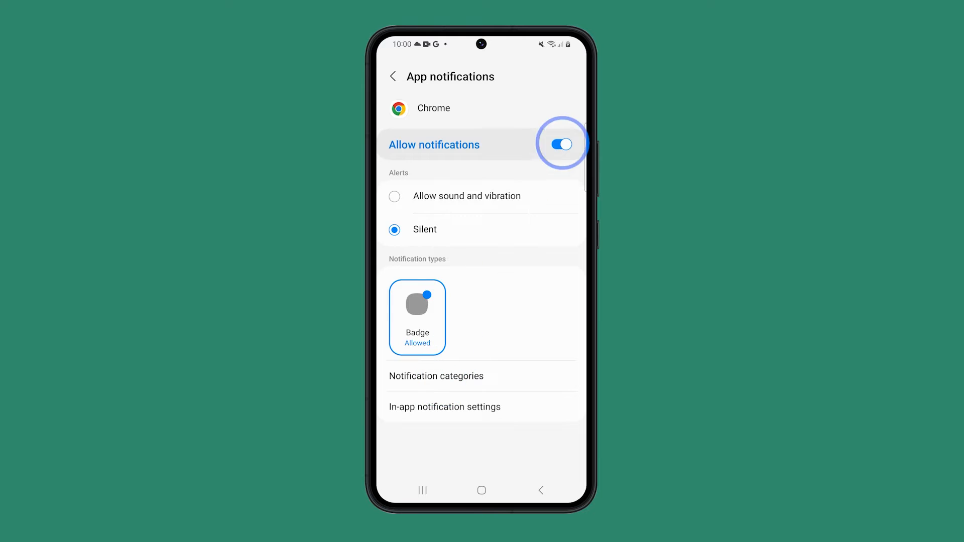
pyautogui.click(560, 144)
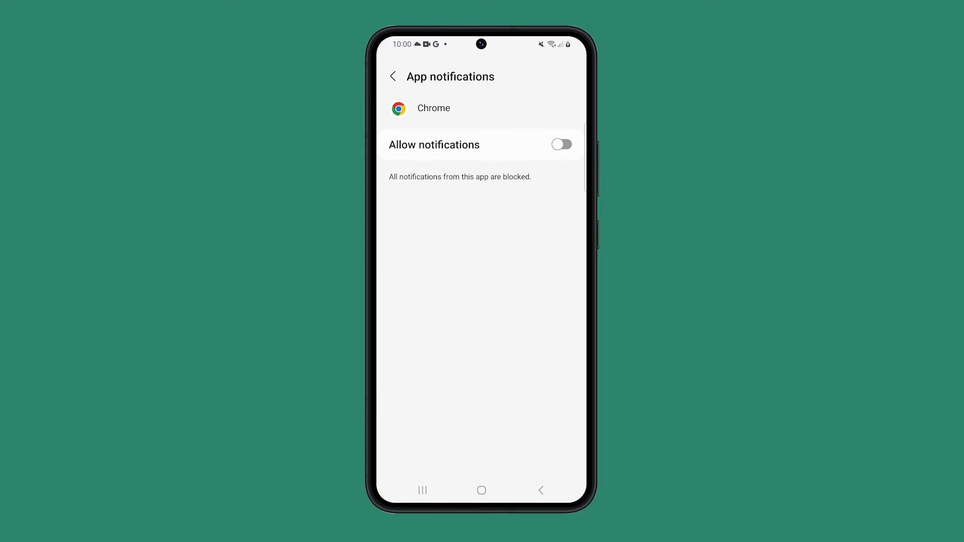
pyautogui.click(392, 76)
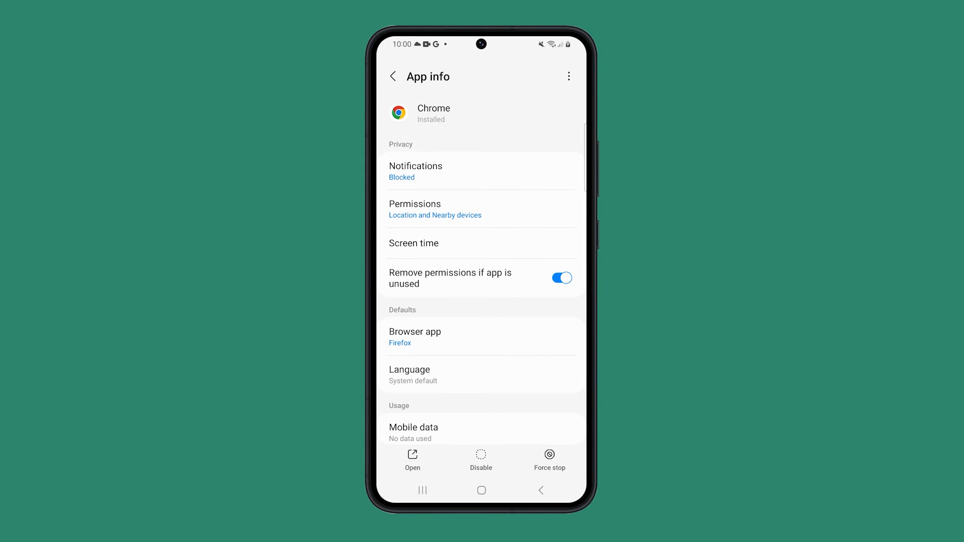
# Return to the Apps list and open Special access from the three-dot menu
pyautogui.click(392, 77)
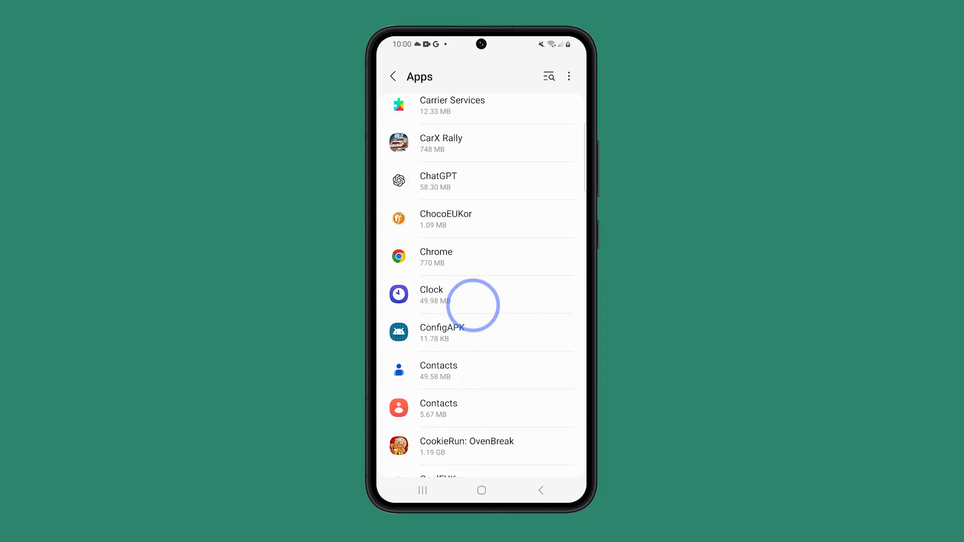
pyautogui.click(568, 77)
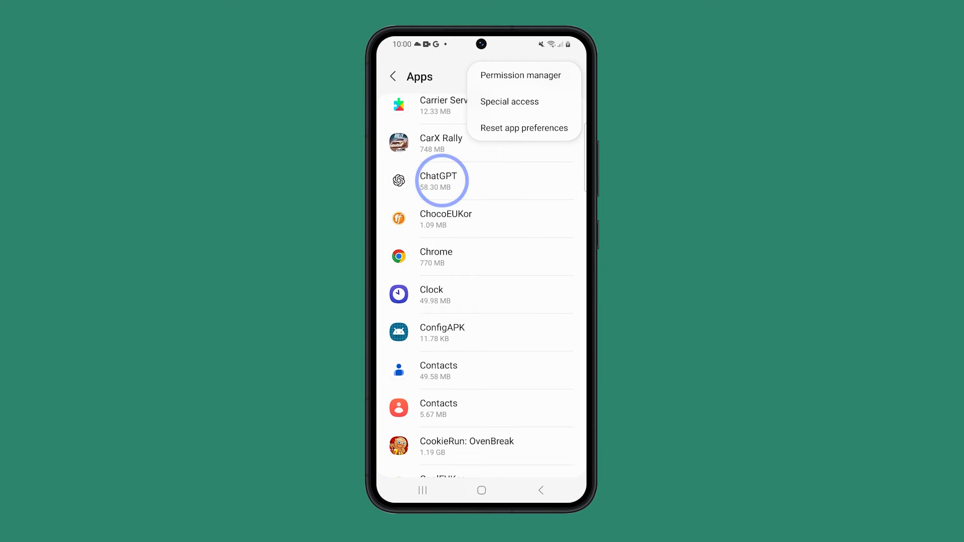
pyautogui.click(509, 101)
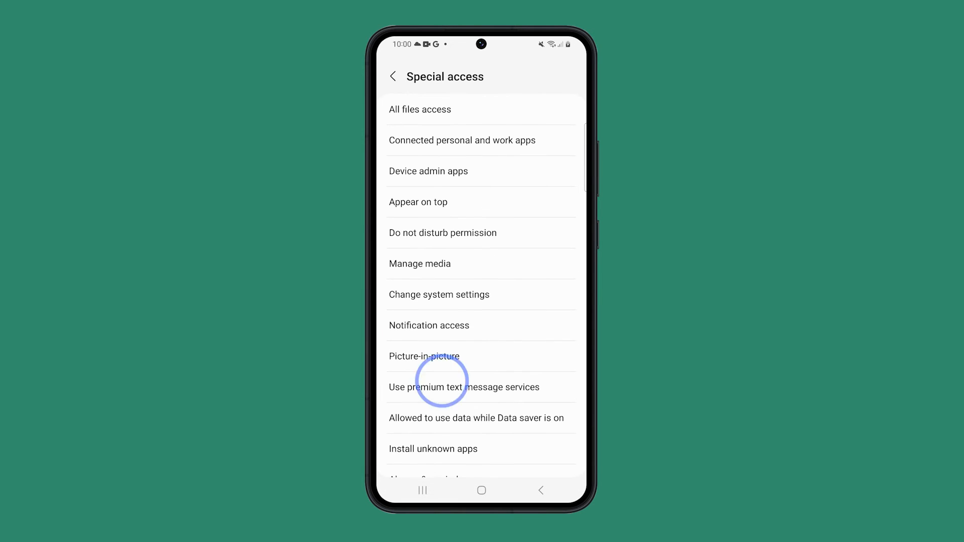
# In Appear on top, switch off Facebook's toggle
pyautogui.click(418, 202)
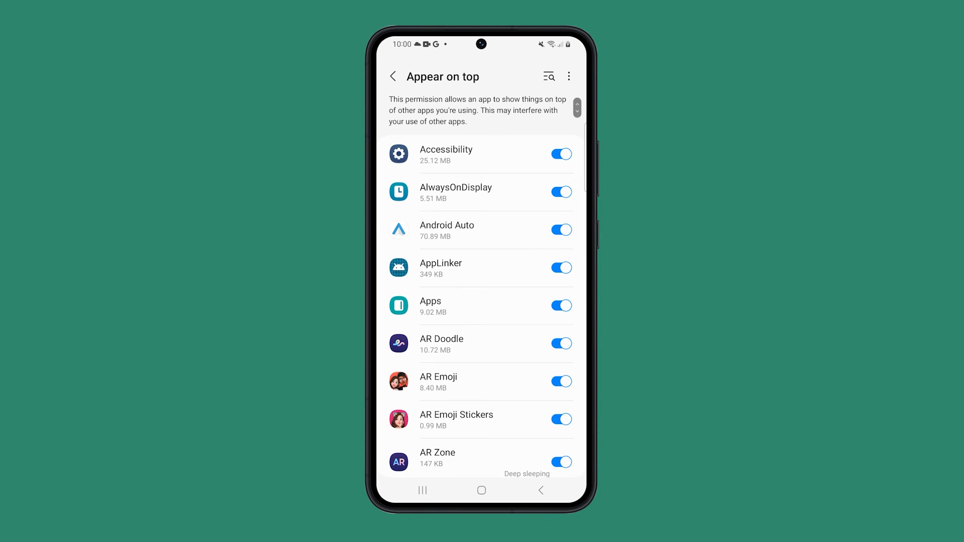
pyautogui.scroll(-3)
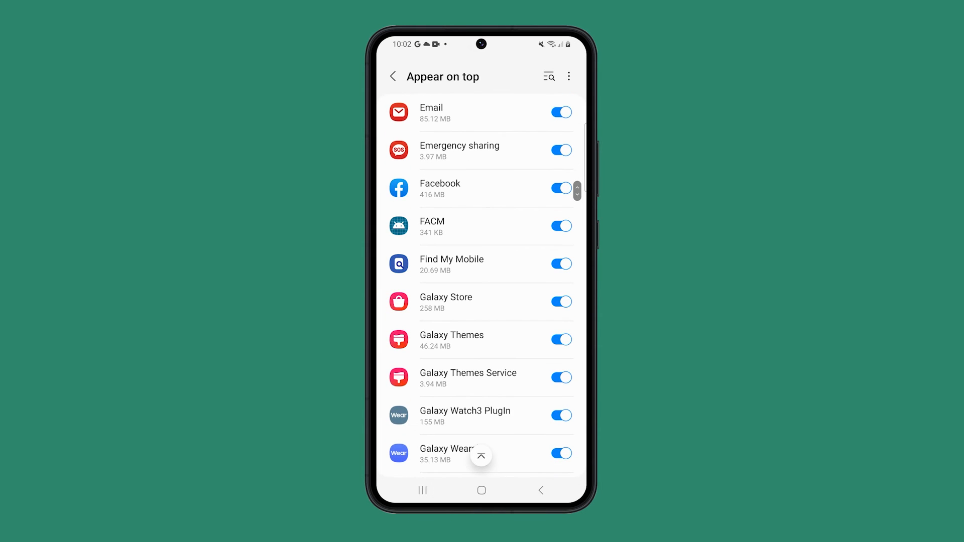
pyautogui.click(560, 188)
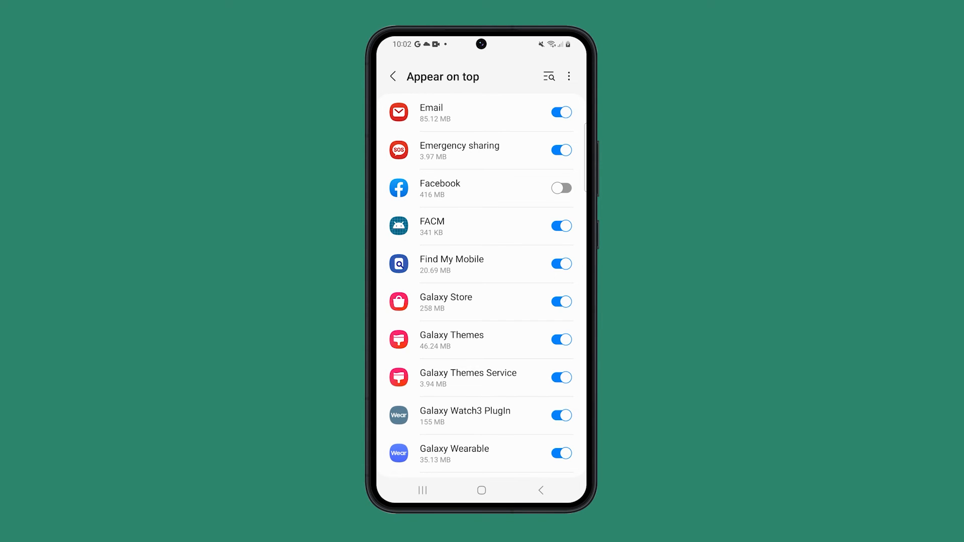
pyautogui.click(482, 490)
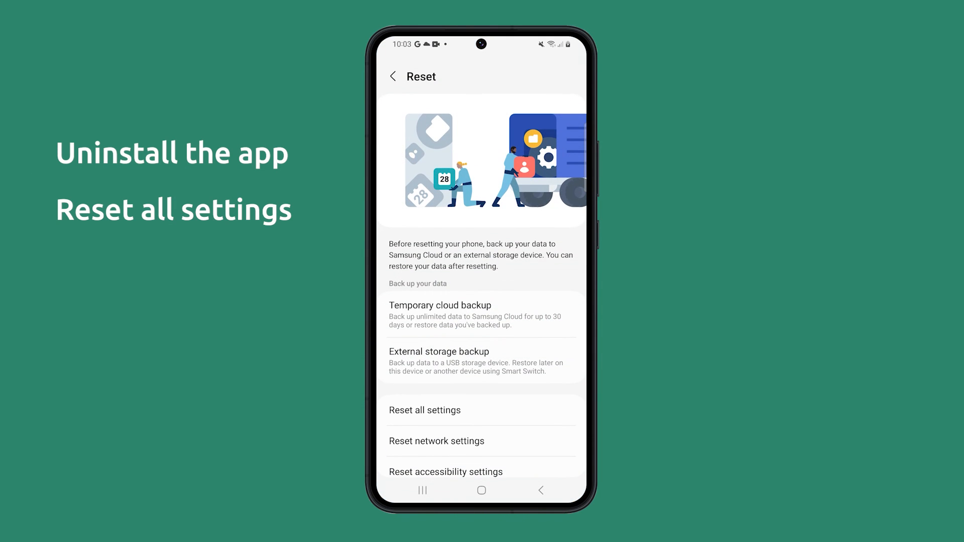
# Choose Reset all settings and confirm with the Reset button
pyautogui.click(424, 410)
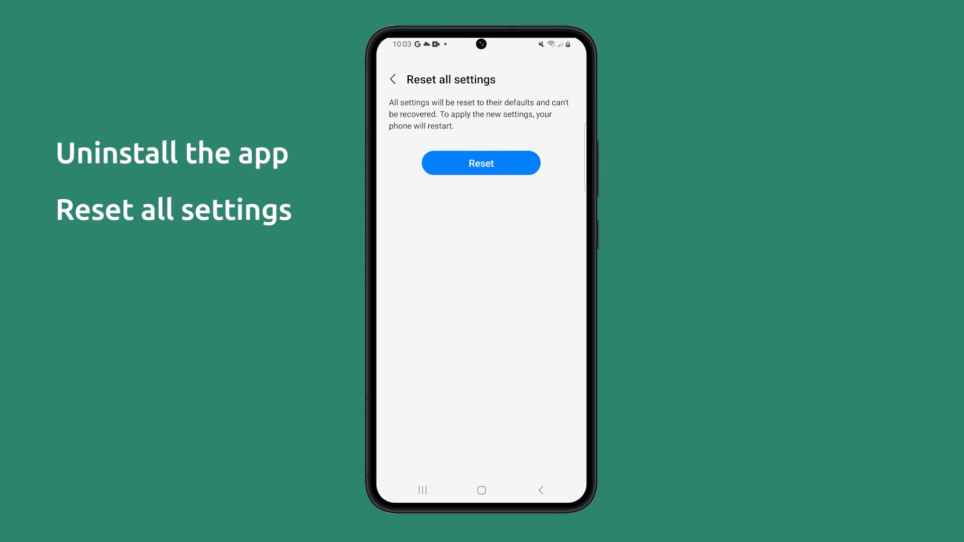
pyautogui.click(480, 163)
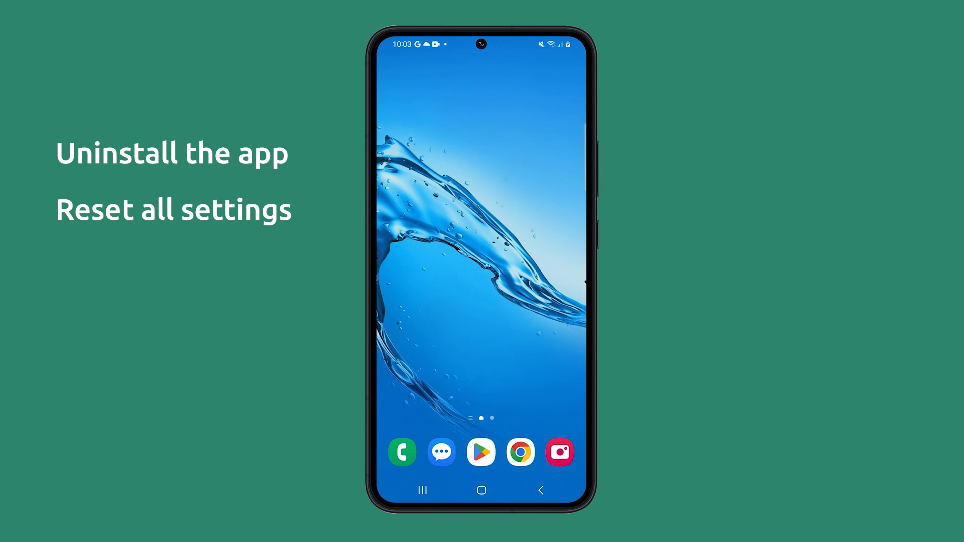